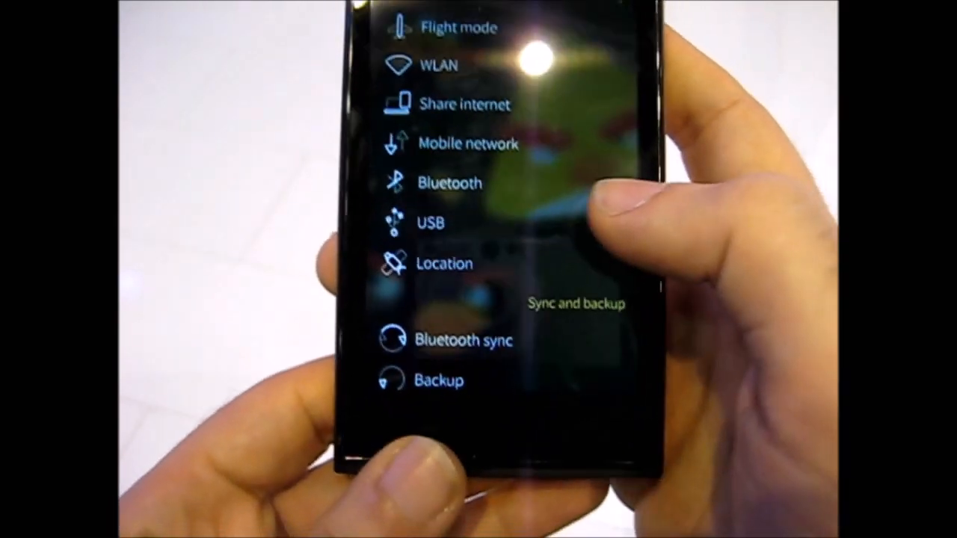
Scroll the home screen, then reopen the minimised Camera app from its cover
scroll("down", 3)
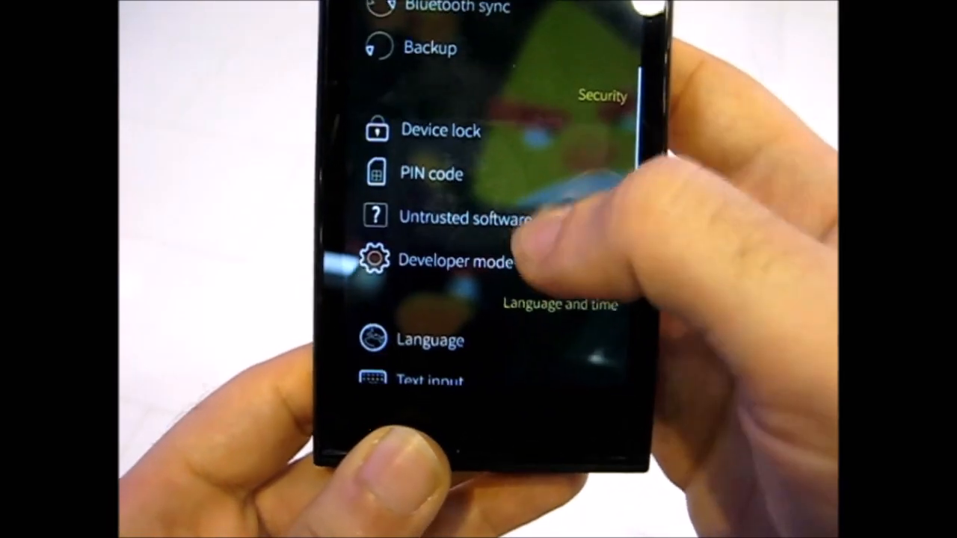
scroll("down", 3)
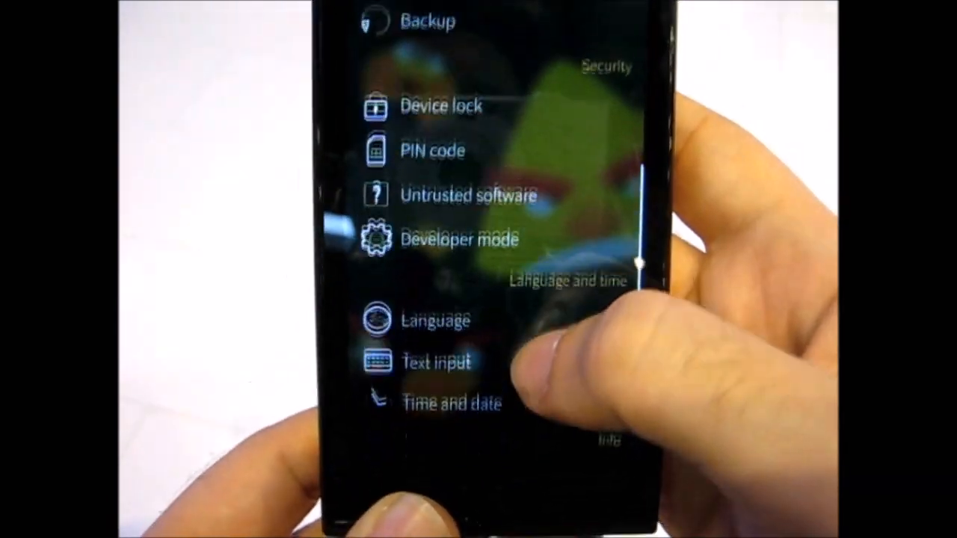
scroll("down", 3)
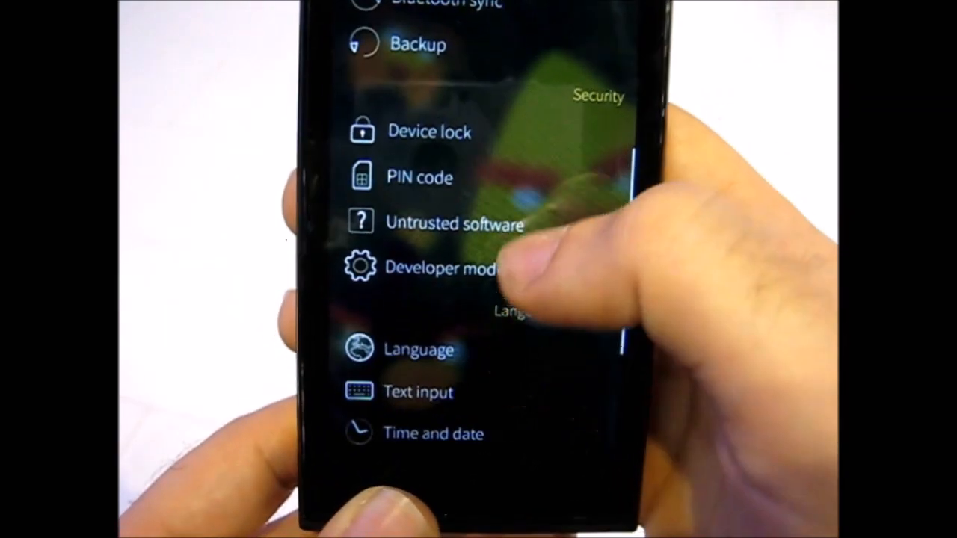
scroll("down", 3)
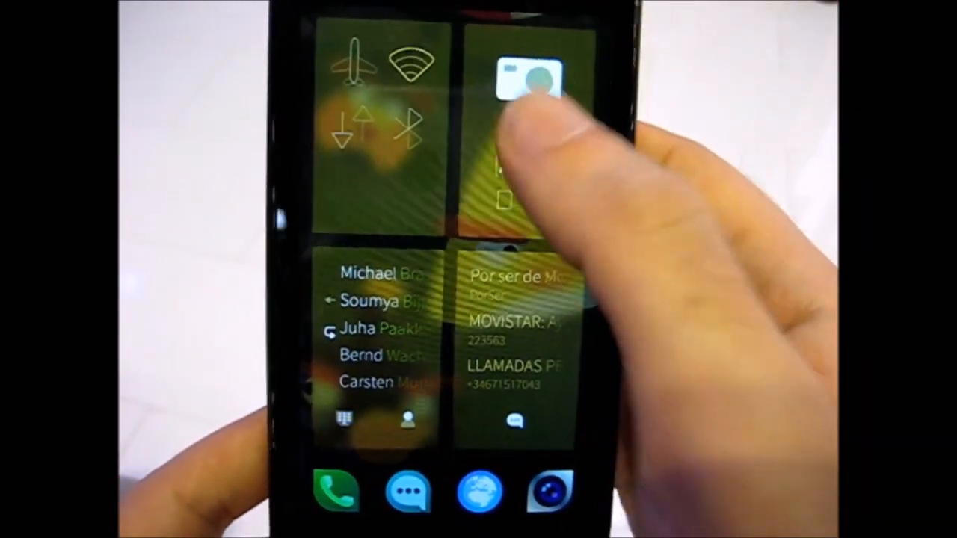
left_click(527, 75)
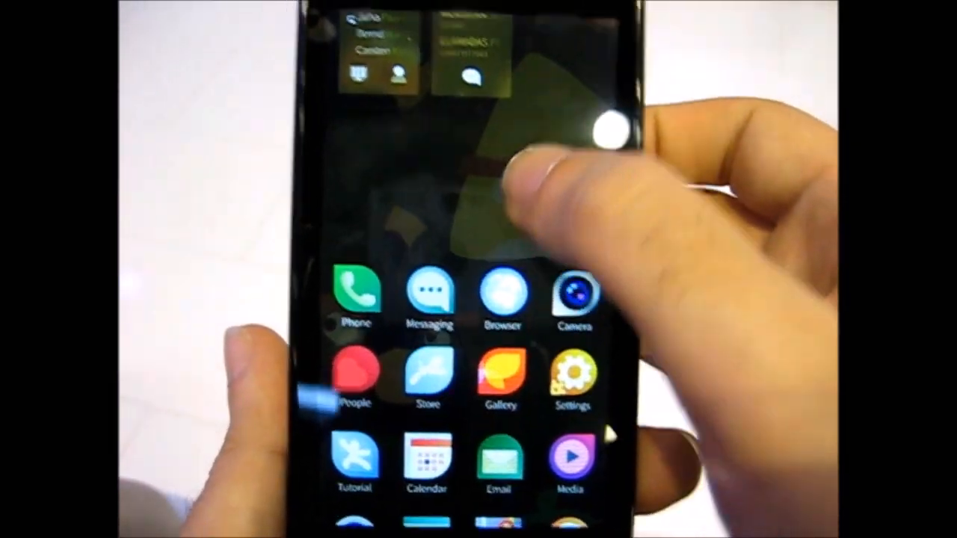
Launch Media from the app grid and open Albums to list The Other Half albums
scroll("up", 3)
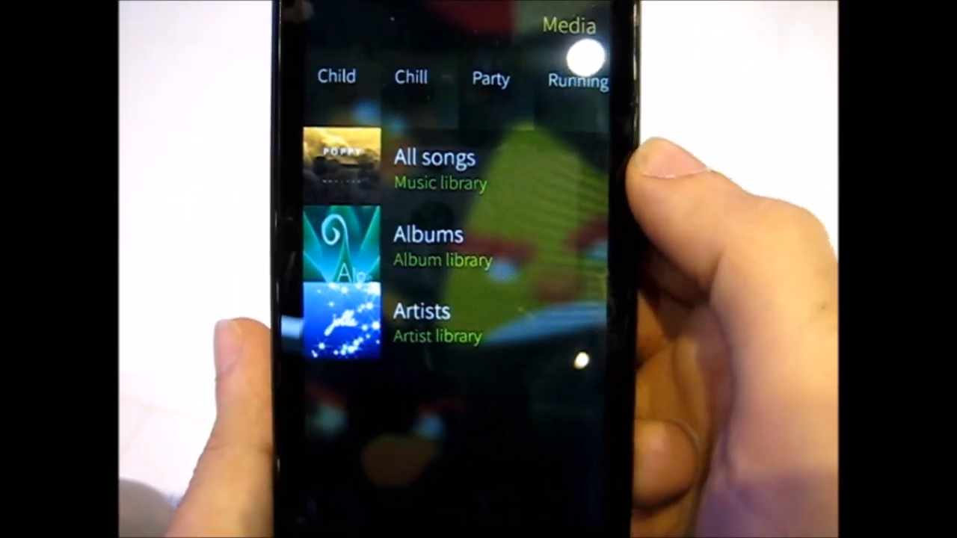
left_click(427, 234)
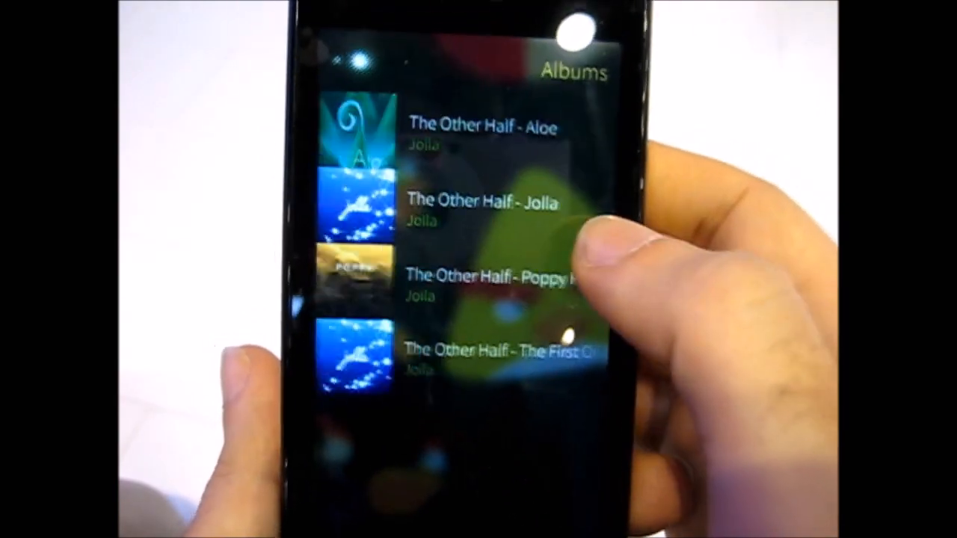